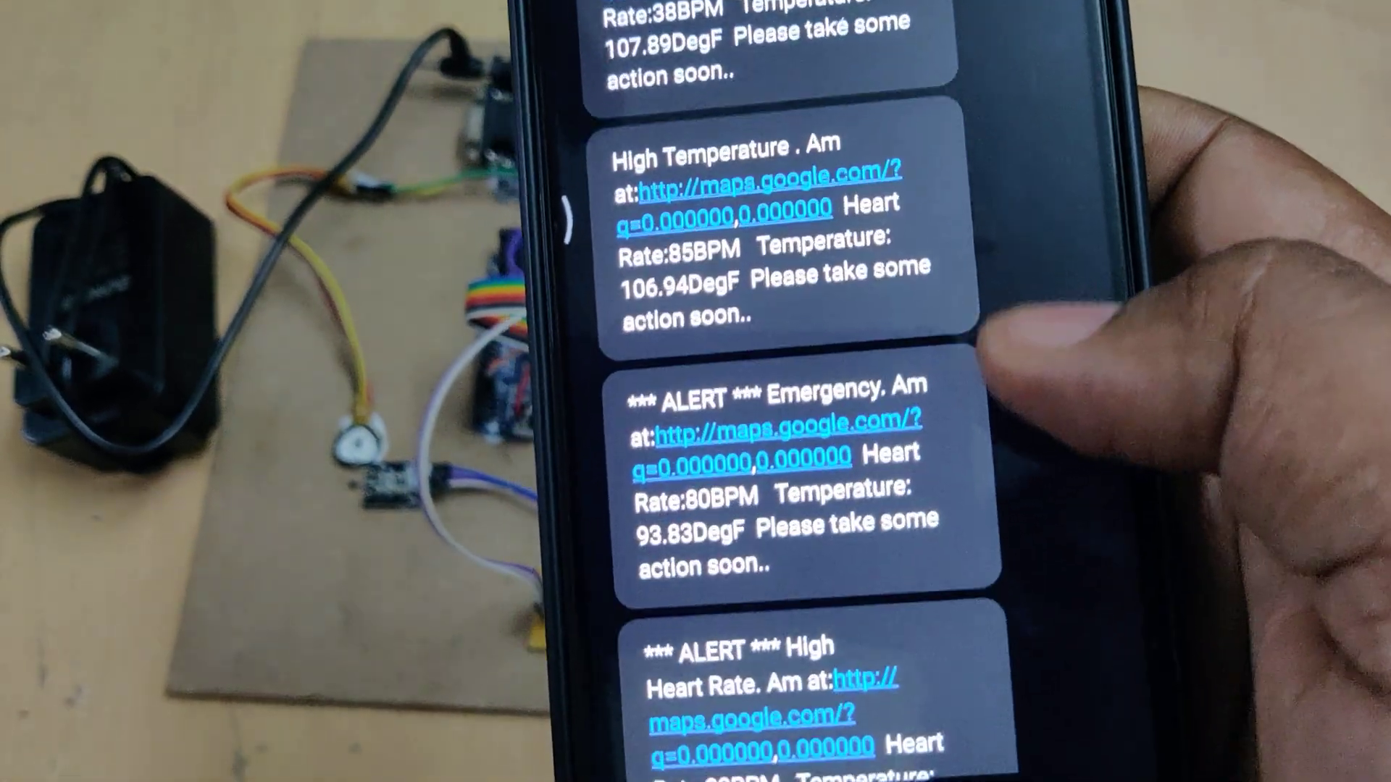
pyautogui.scroll(-3)
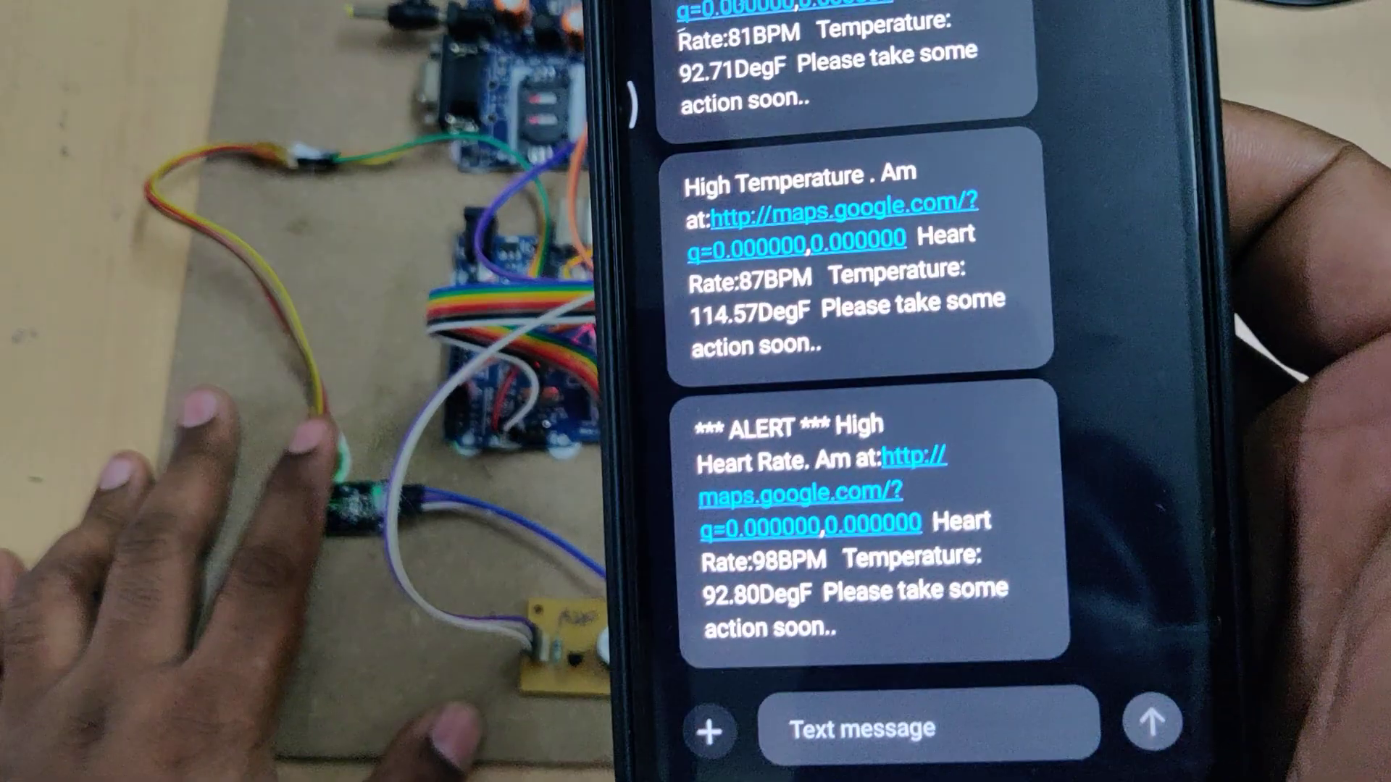